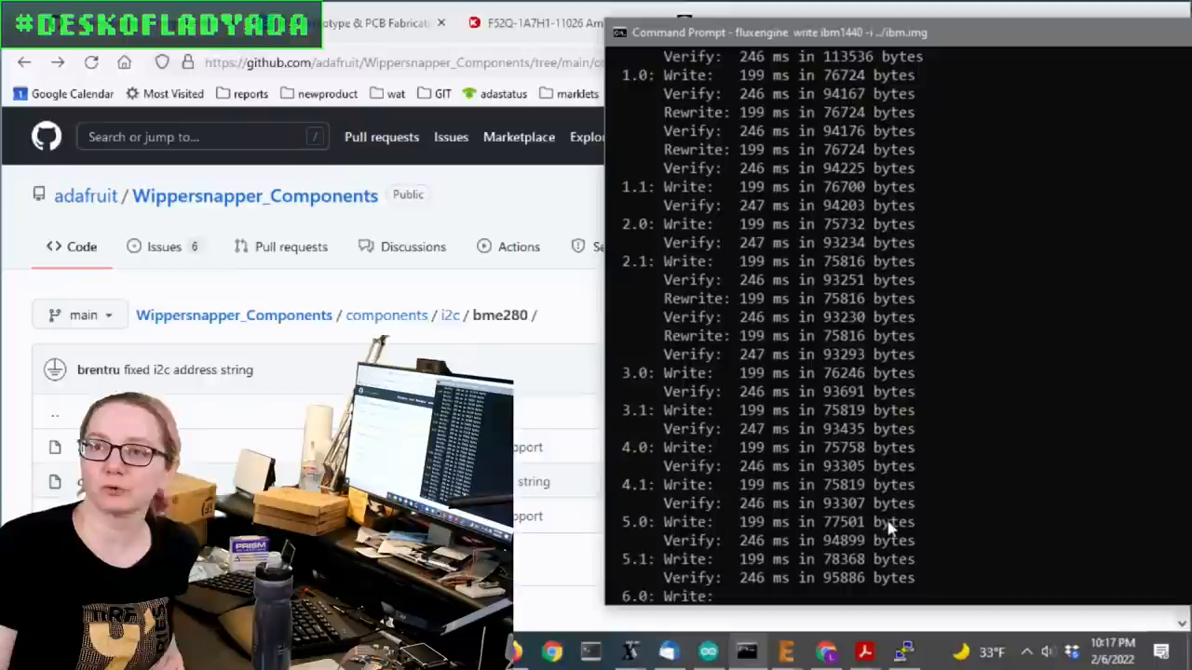
- Scroll the Internet Archive uploads list showing the Mac floppy images
scroll(down, 3)
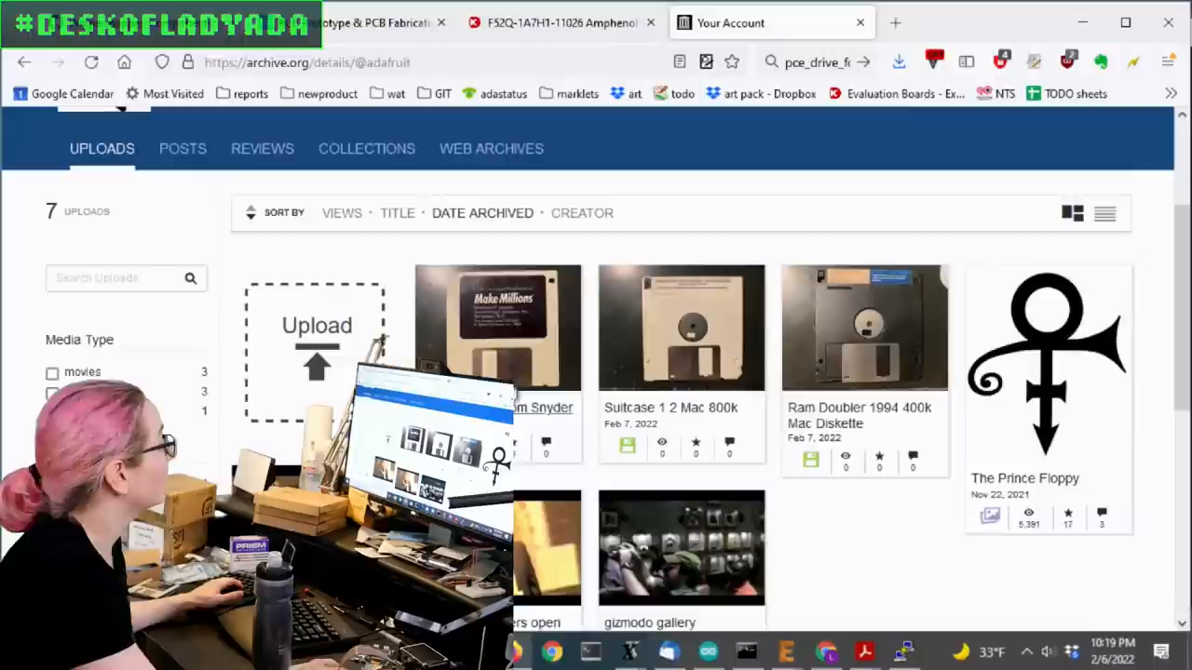
- Open the Make Millions item and boot it with 'Emulate it!' in the Mac Plus emulator
click(498, 326)
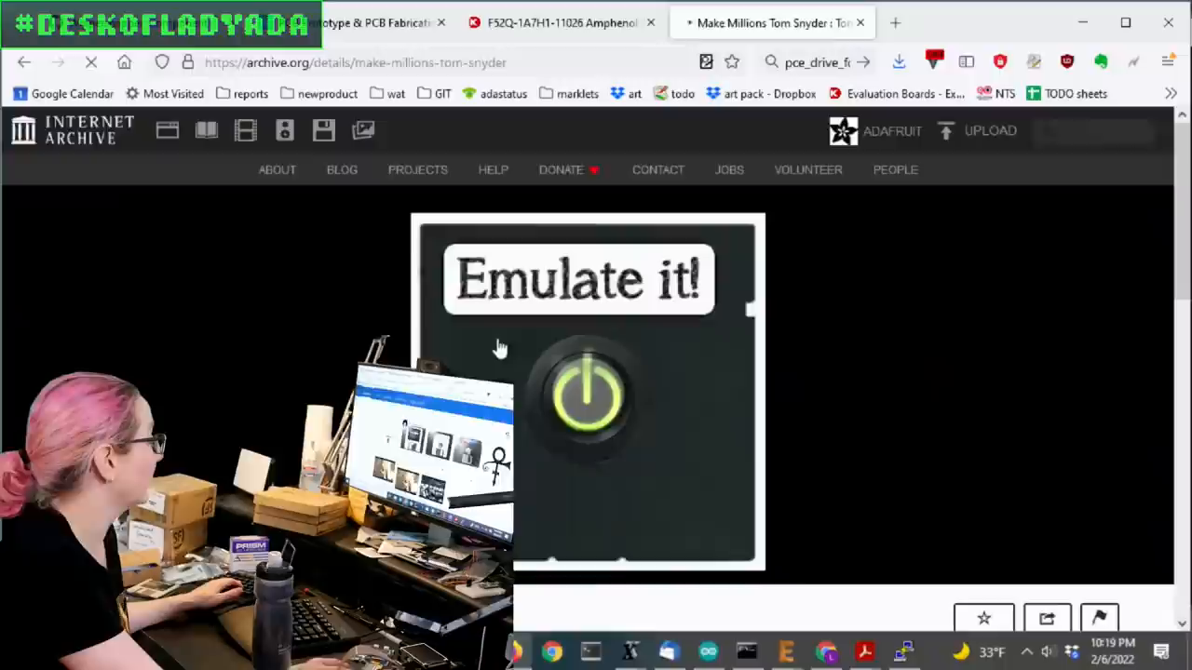
click(585, 396)
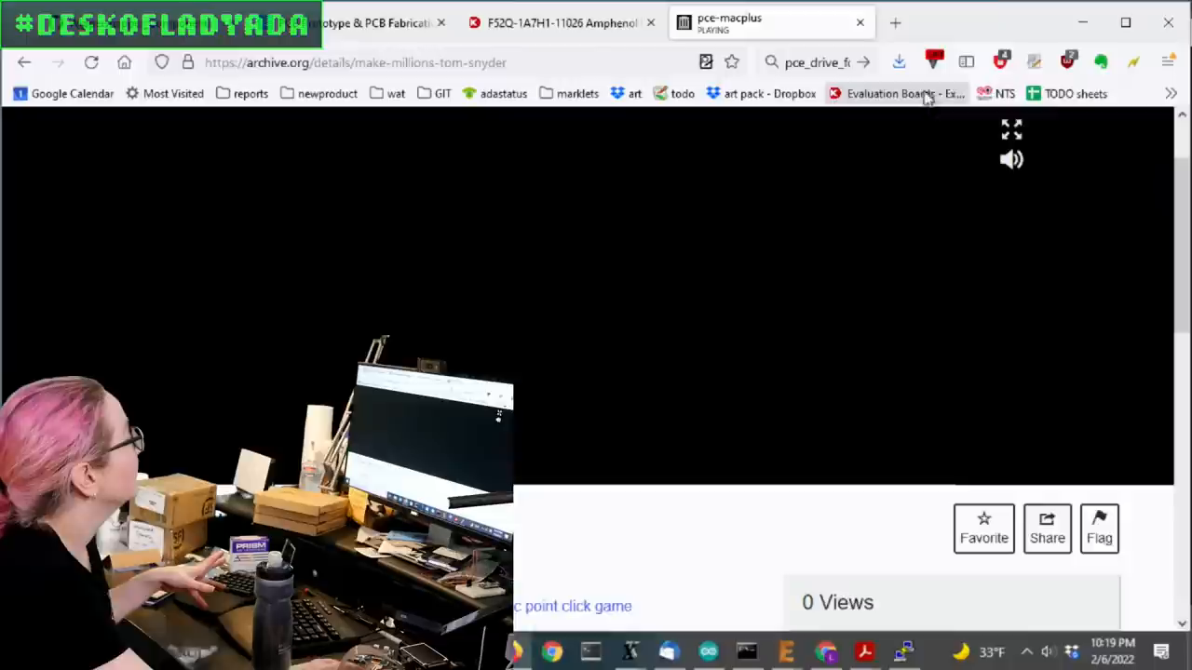
scroll(up, 3)
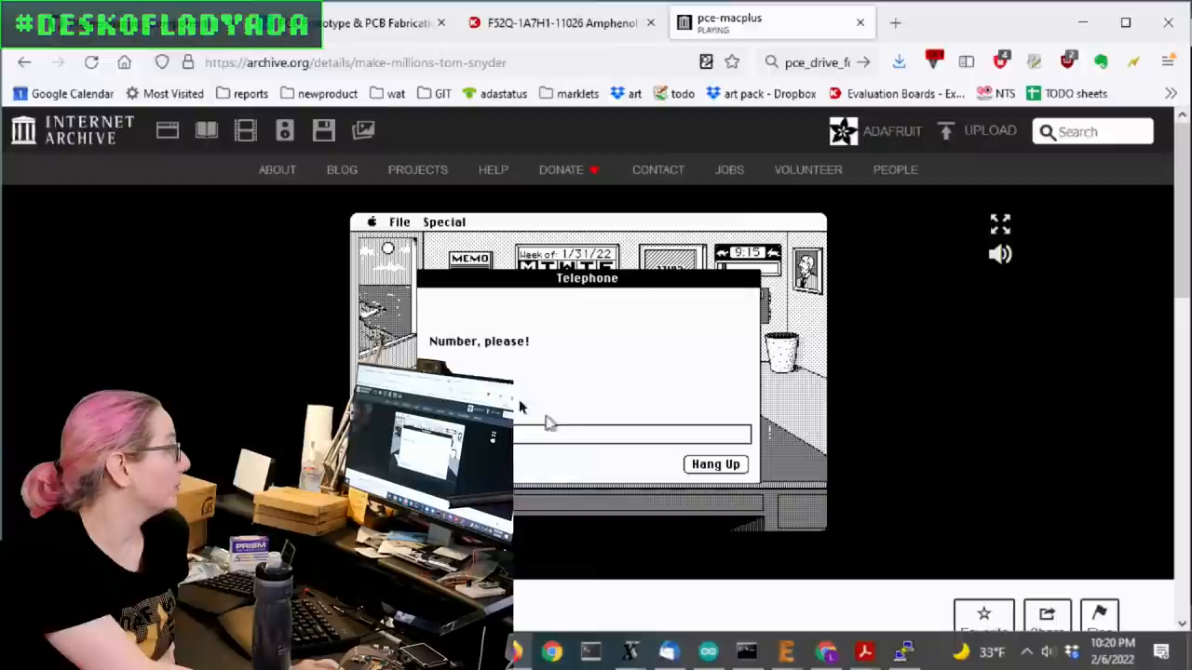
- Hang up the Telephone call, then close The Island Business Gazette stock table
click(715, 463)
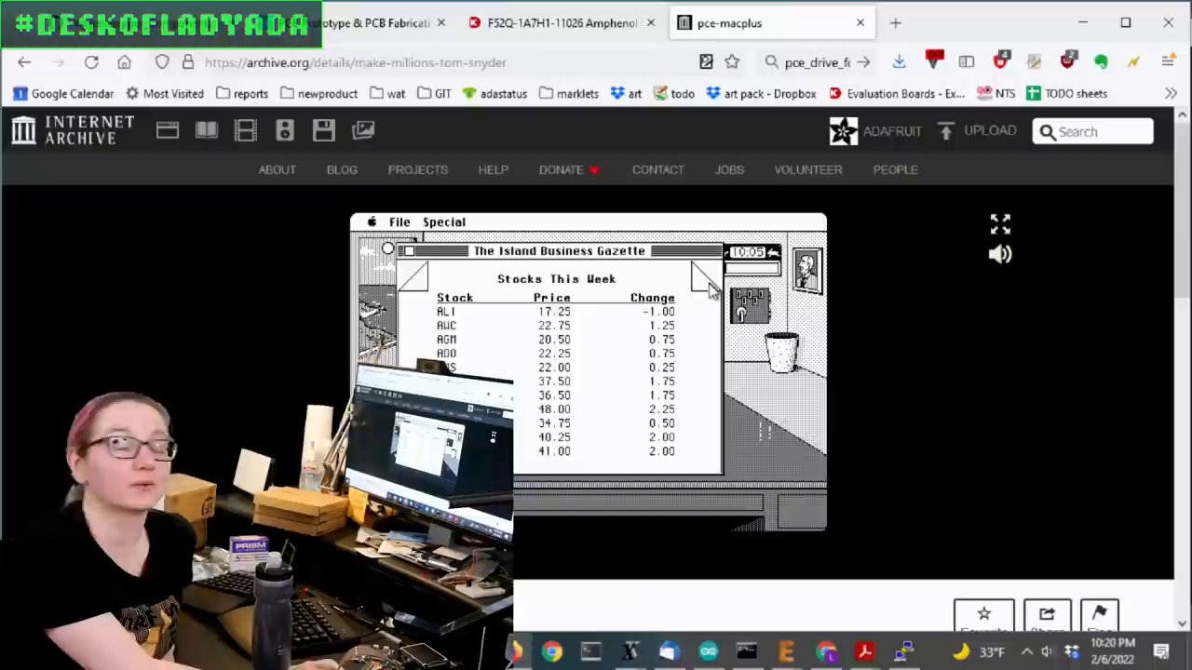
click(709, 270)
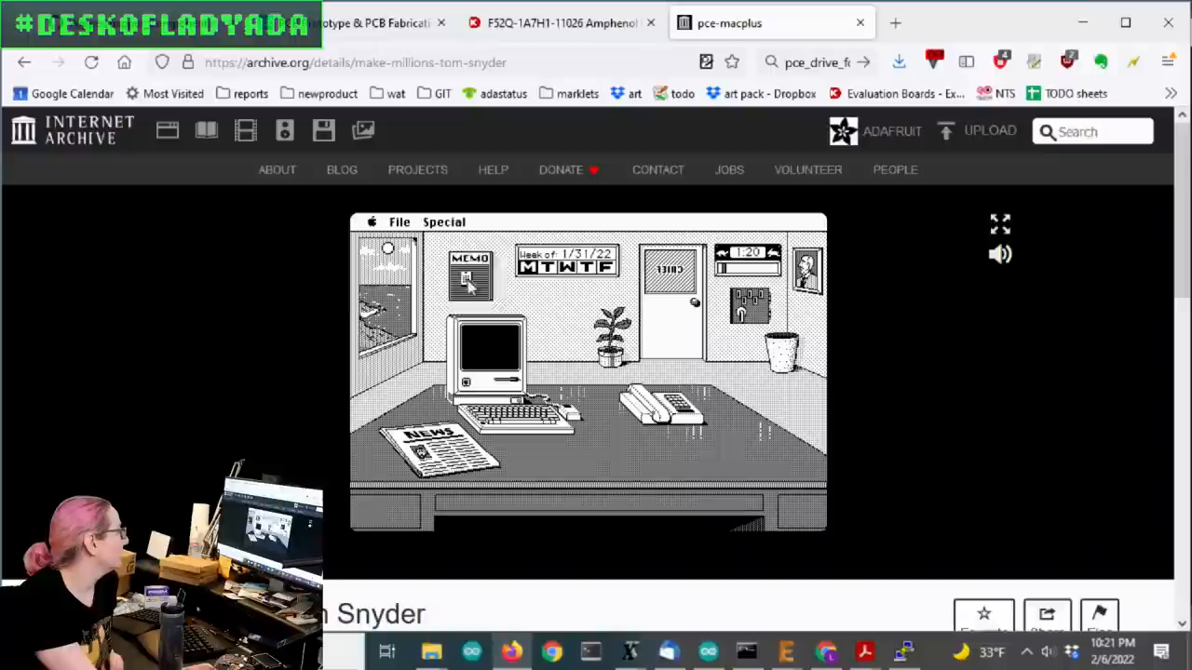
- Take and hang up the call, dismiss the under-15000-shares message, and choose Special > Take Vacation
click(661, 405)
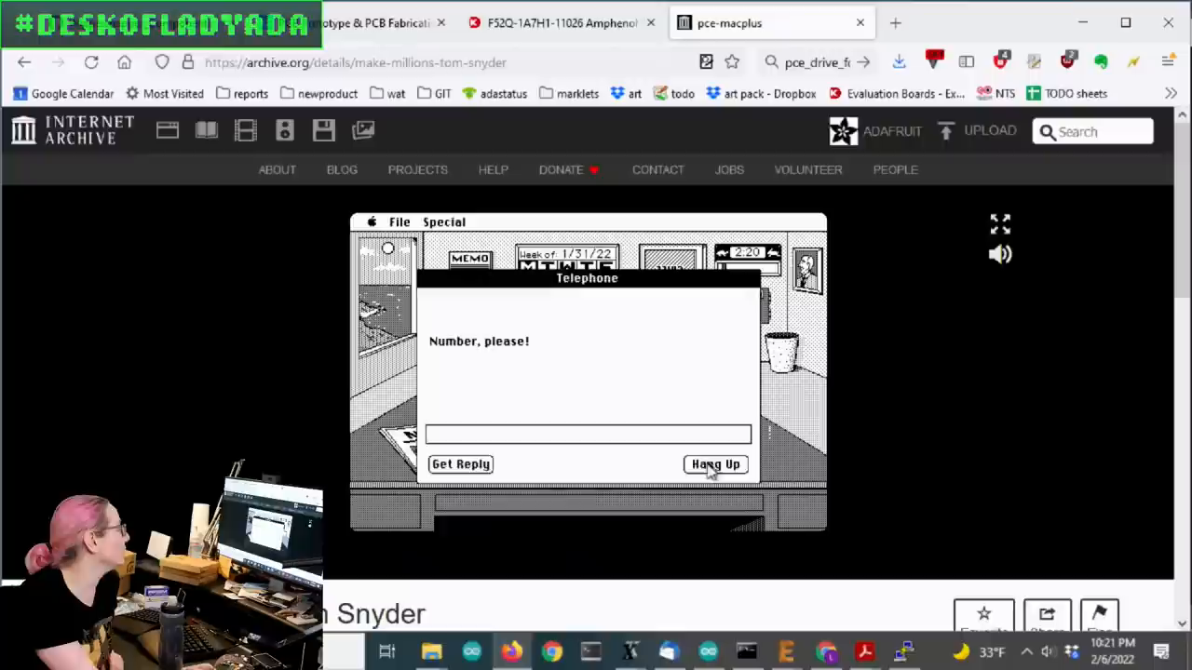
click(714, 463)
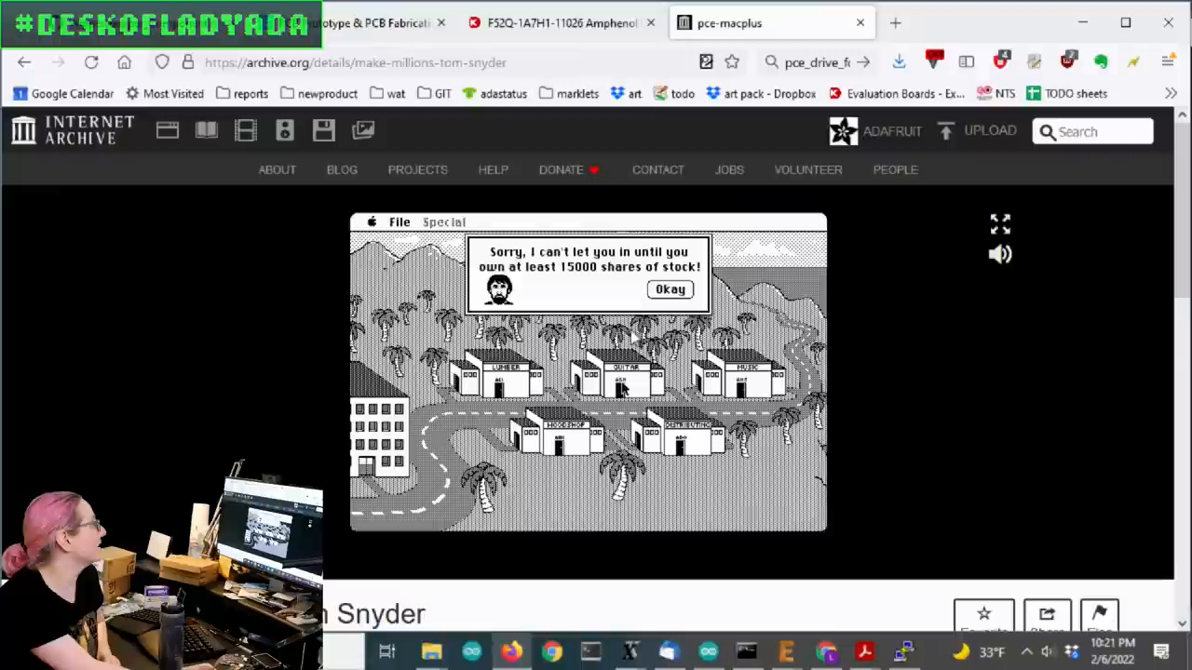
click(669, 289)
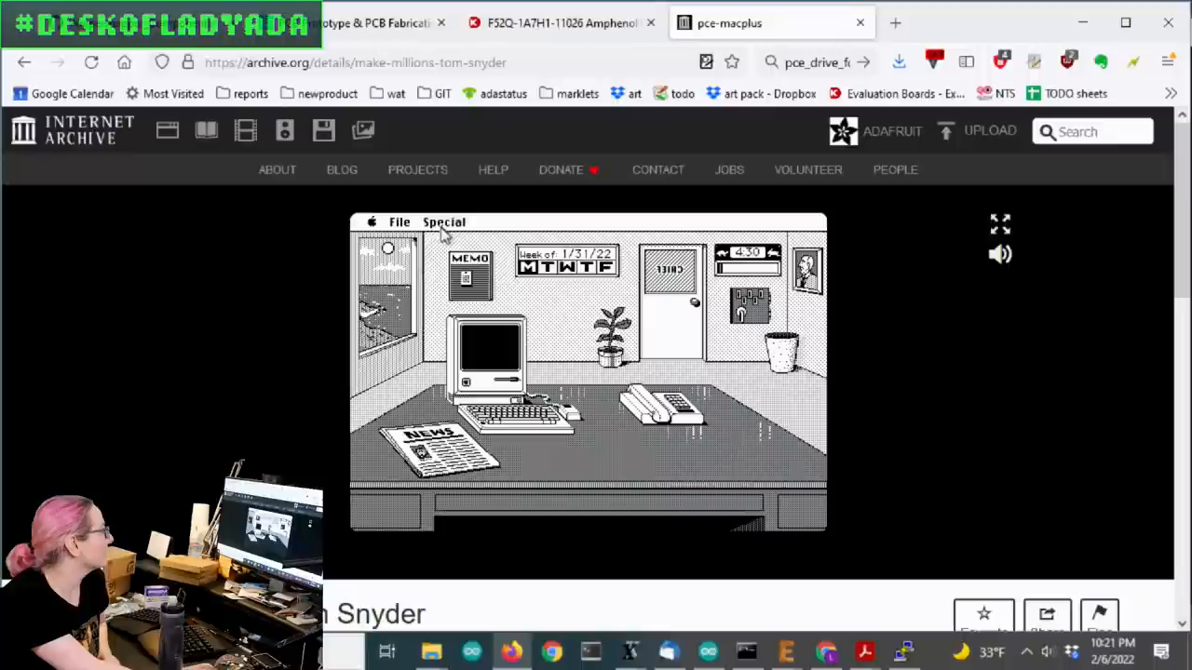
click(444, 222)
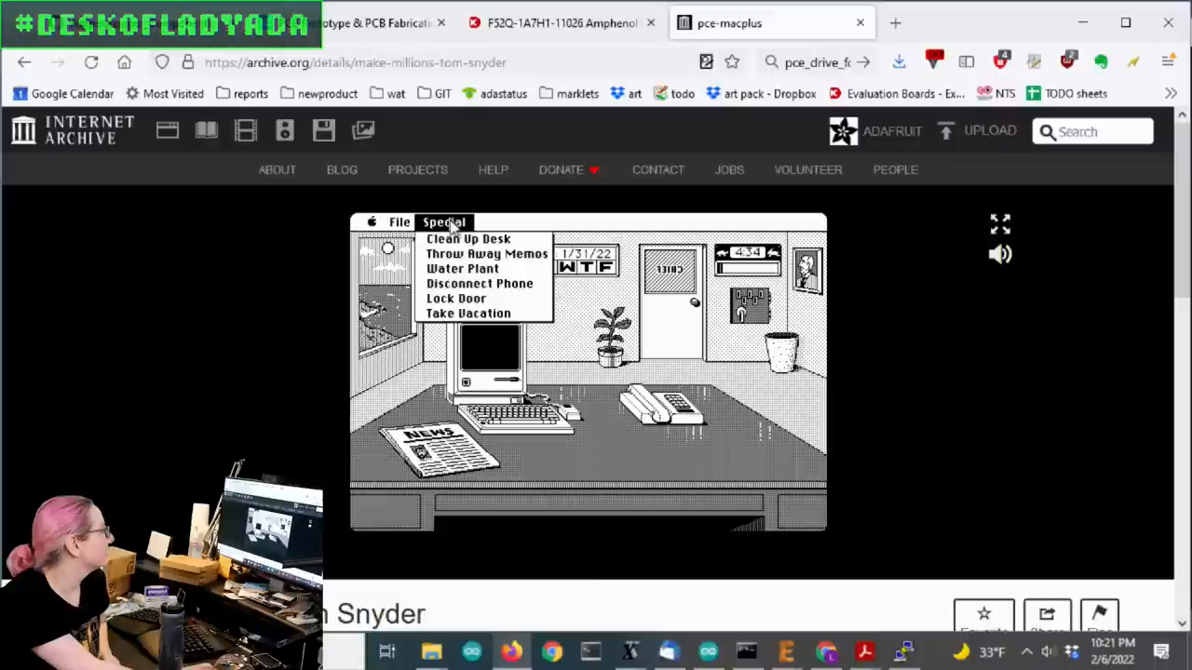
click(468, 312)
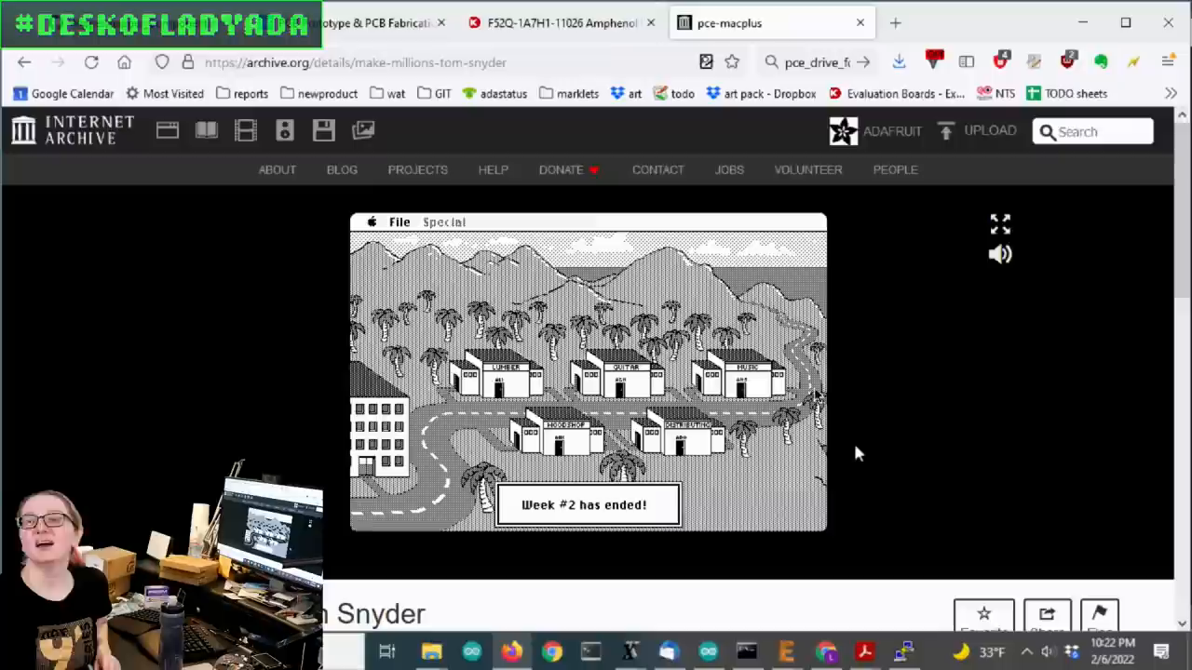